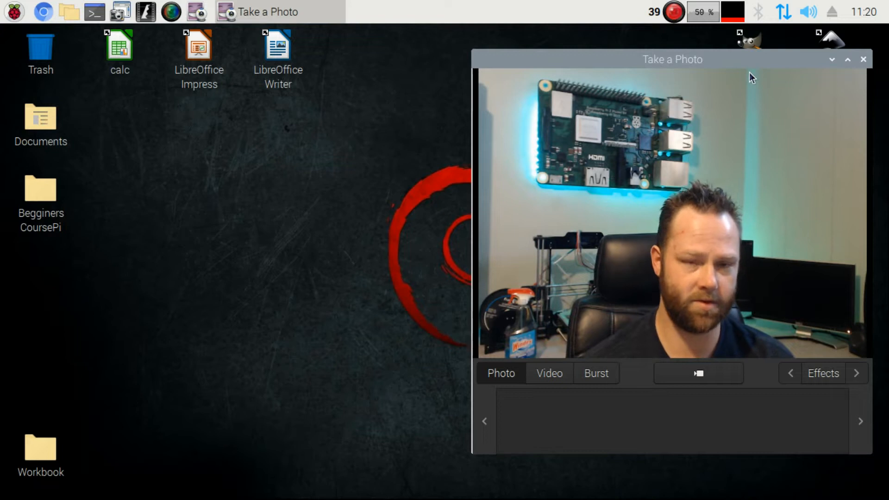
# - Close Cheese, start a terminal and run sudo apt-get install pciutils
pyautogui.click(861, 61)
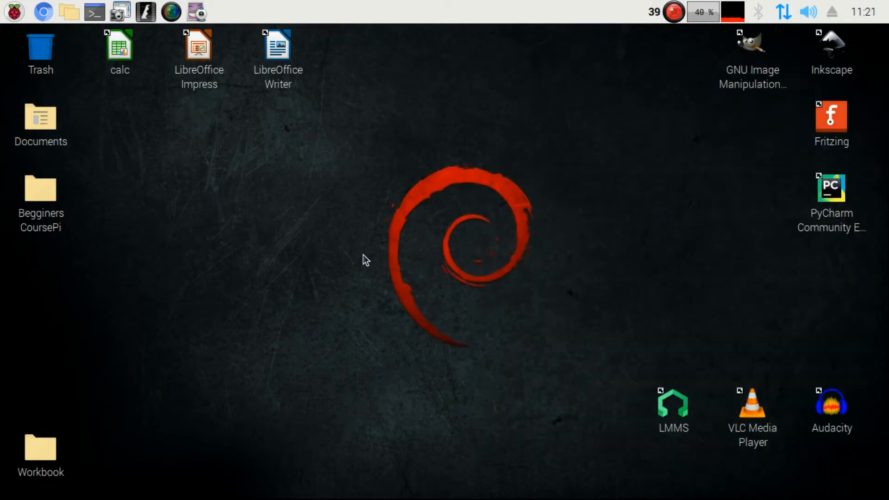
pyautogui.click(93, 13)
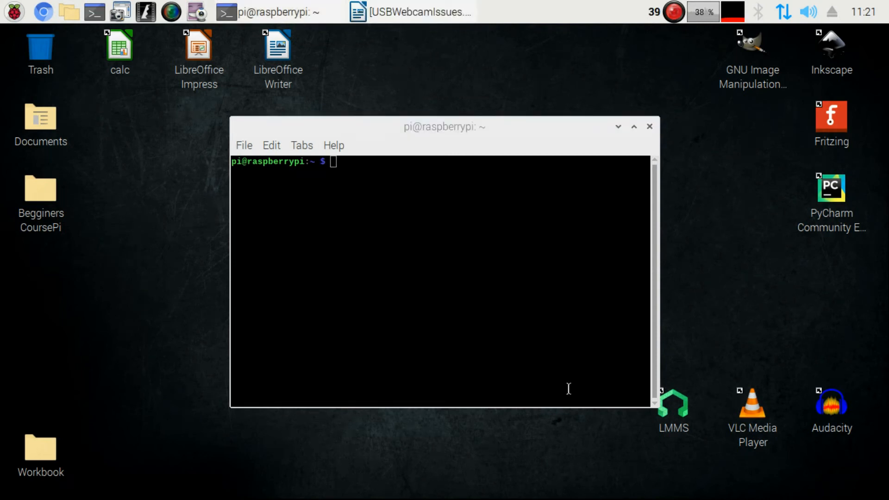
pyautogui.moveTo(543, 347)
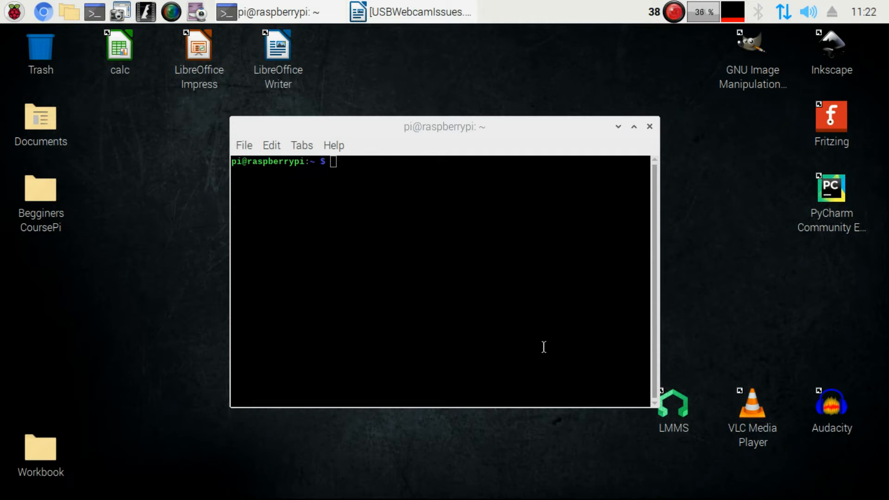
pyautogui.write('sudo apt-get install pciutils')
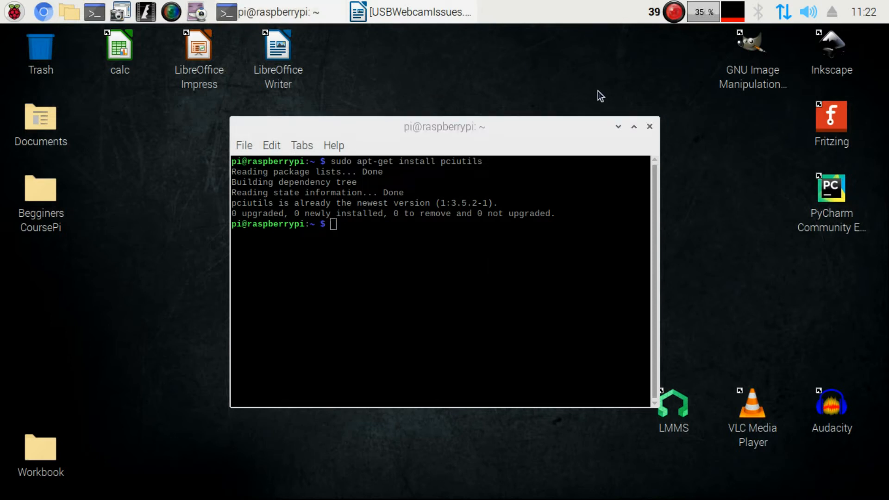
pyautogui.moveTo(477, 260)
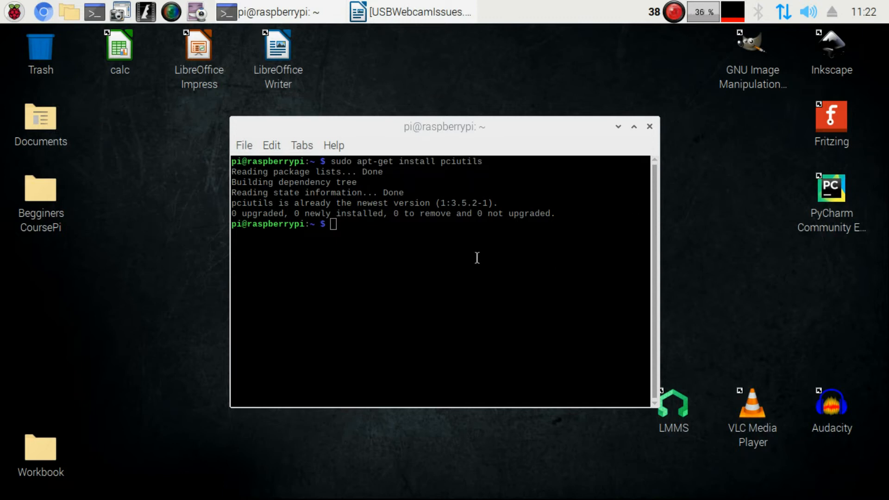
pyautogui.moveTo(368, 252)
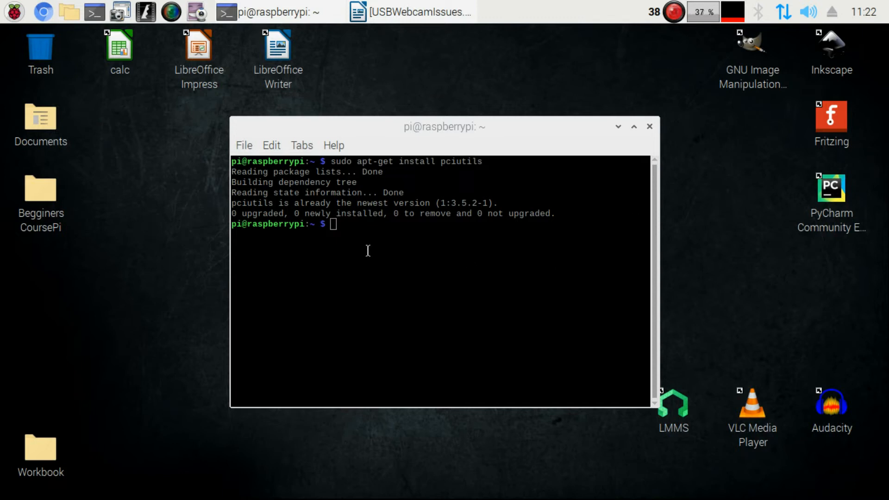
pyautogui.rightClick(369, 251)
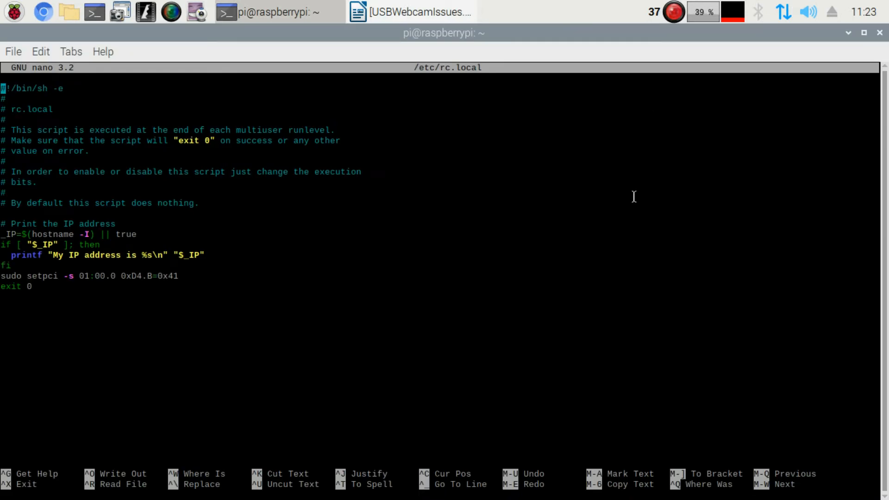
pyautogui.moveTo(361, 248)
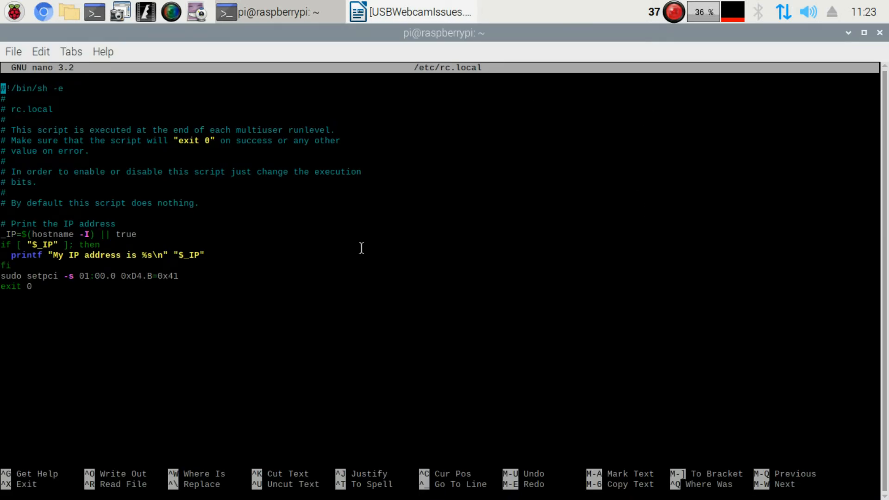
pyautogui.moveTo(371, 245)
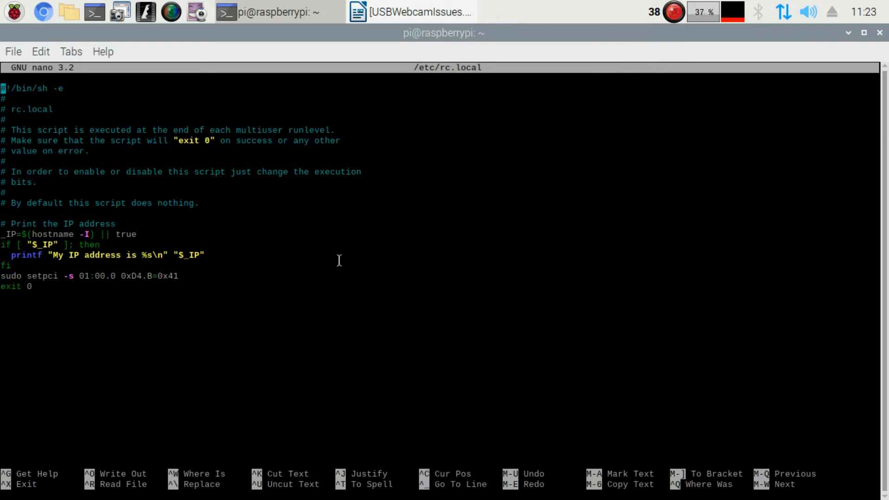
pyautogui.moveTo(215, 276)
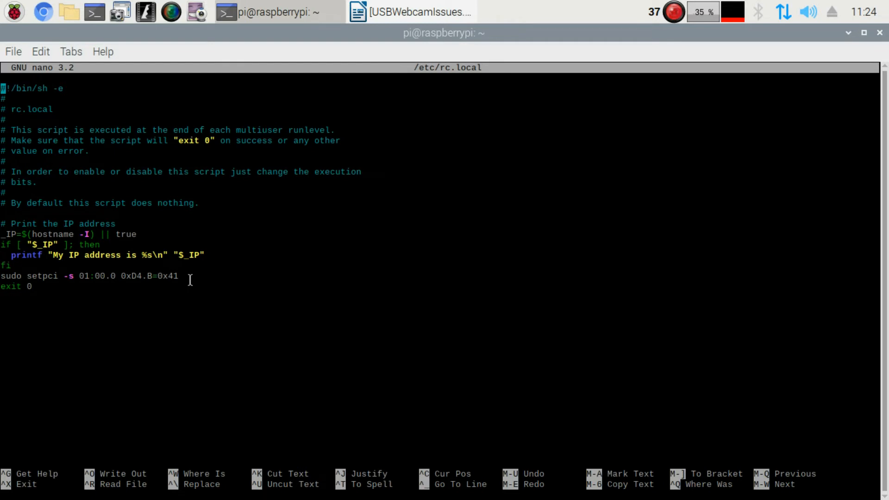
pyautogui.moveTo(174, 293)
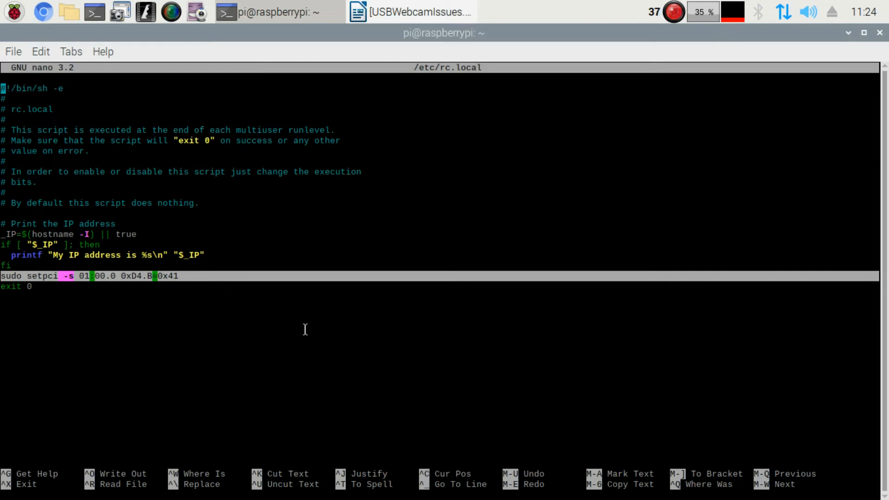
# - Exit nano, keeping the setpci -s 01:00.0 0xD4.B=0x41 line above exit 0
pyautogui.press('ctrl+x')
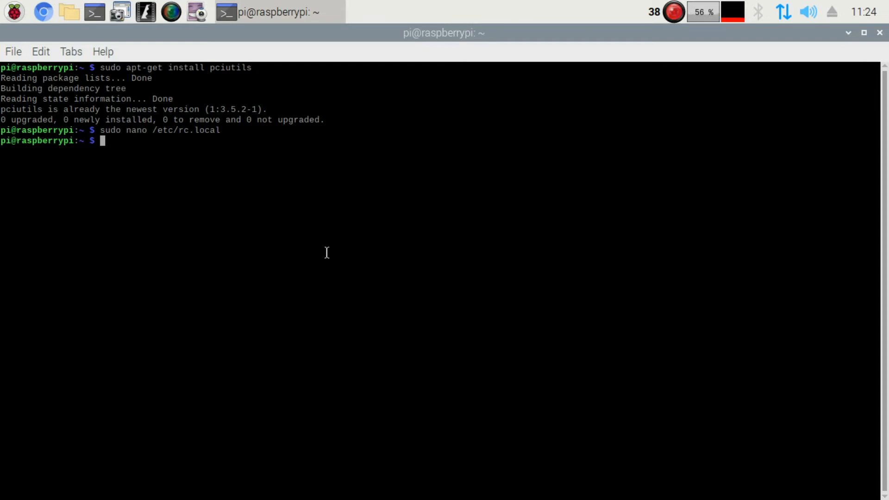
pyautogui.moveTo(197, 208)
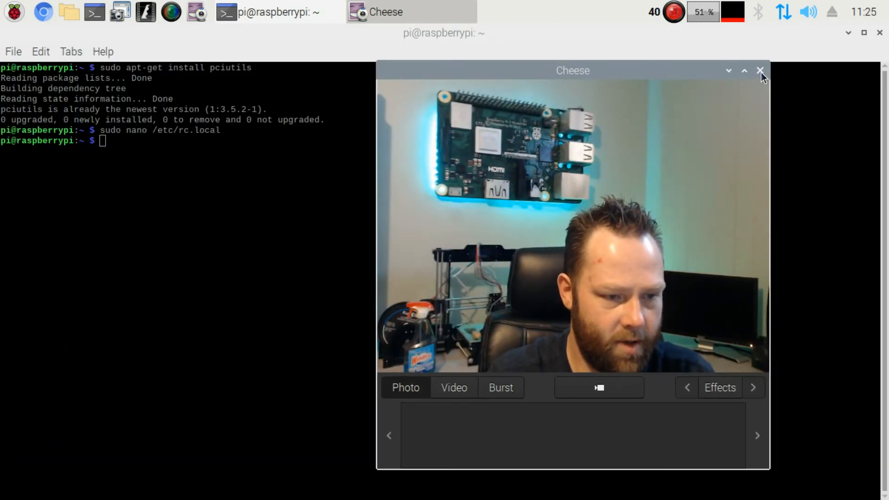
pyautogui.click(760, 70)
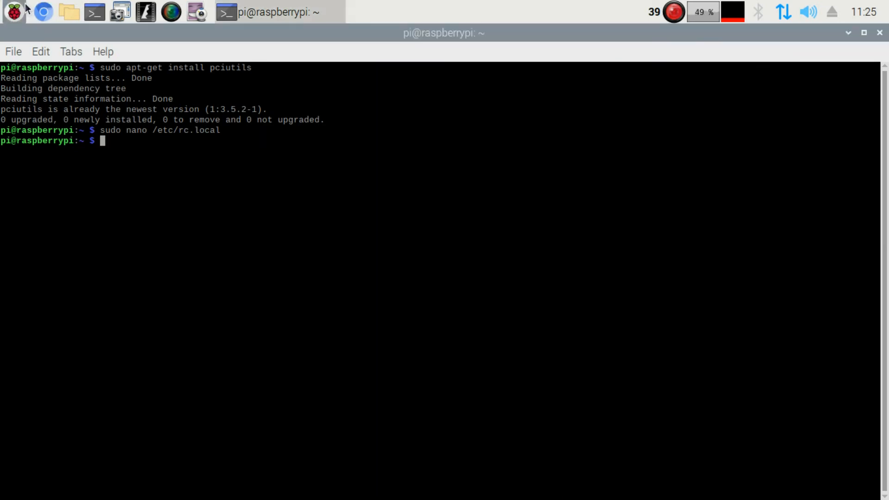
# - Start a VLC capture with video /dev/video0 and audio hw:1,0 and play it
pyautogui.click(10, 13)
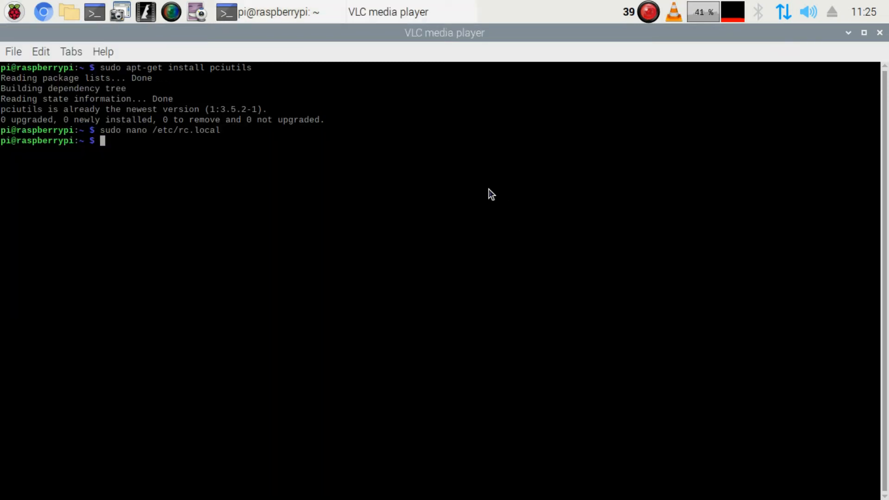
pyautogui.click(22, 51)
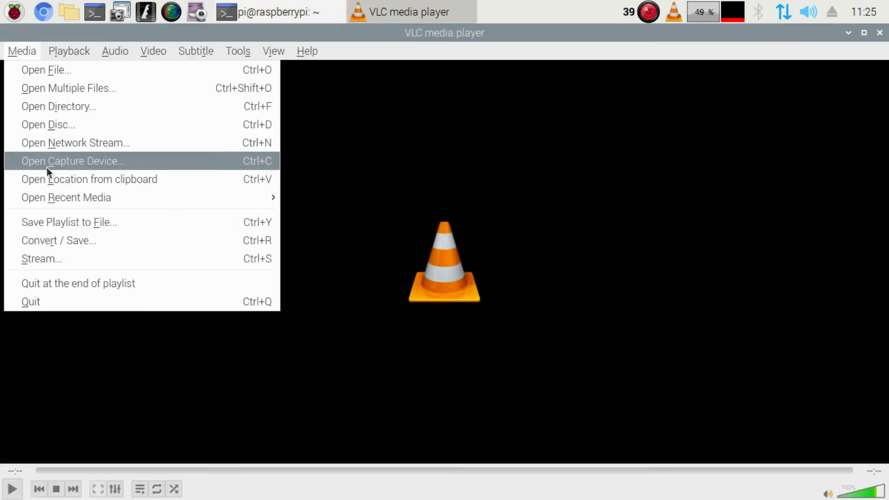
pyautogui.moveTo(91, 174)
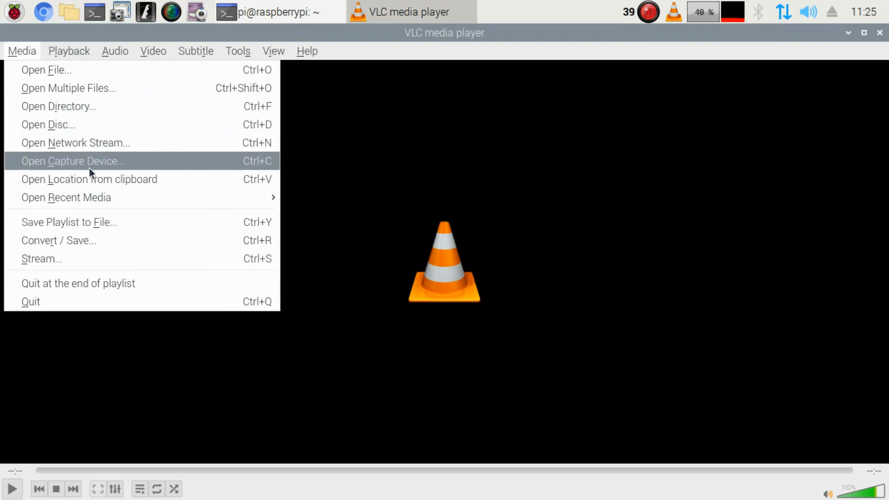
pyautogui.click(72, 161)
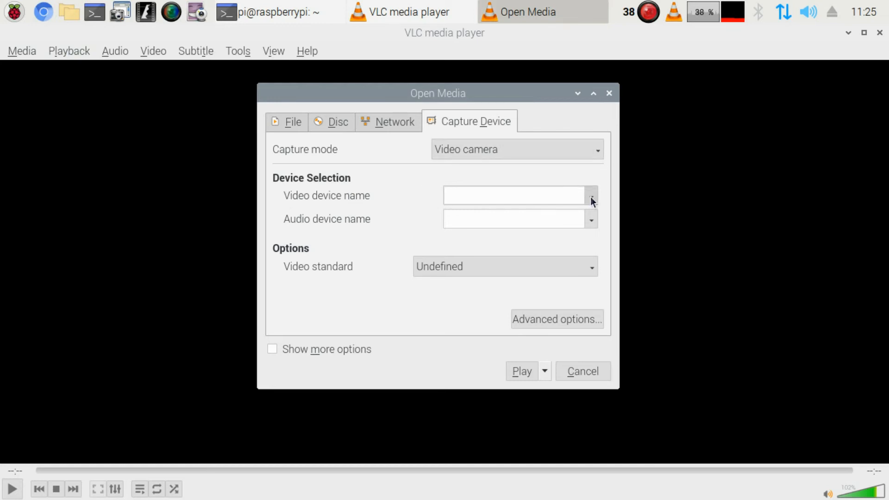
pyautogui.click(591, 218)
pyautogui.write('hw:1,0')
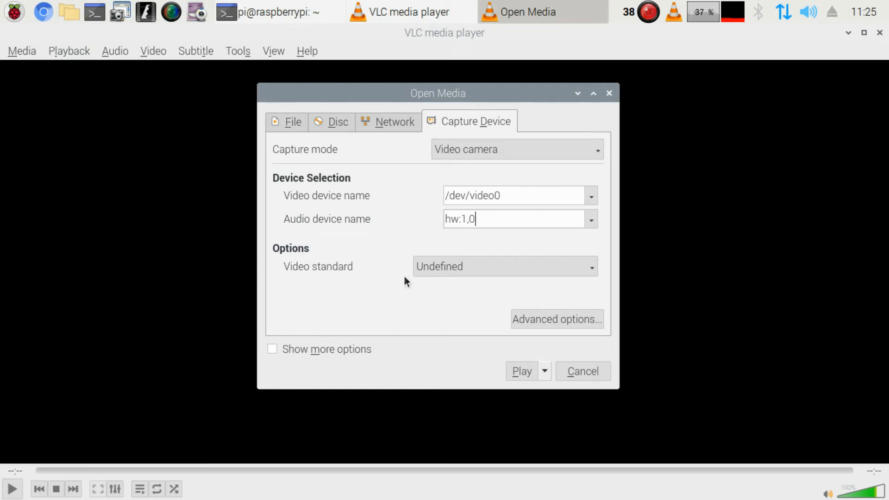
pyautogui.click(522, 370)
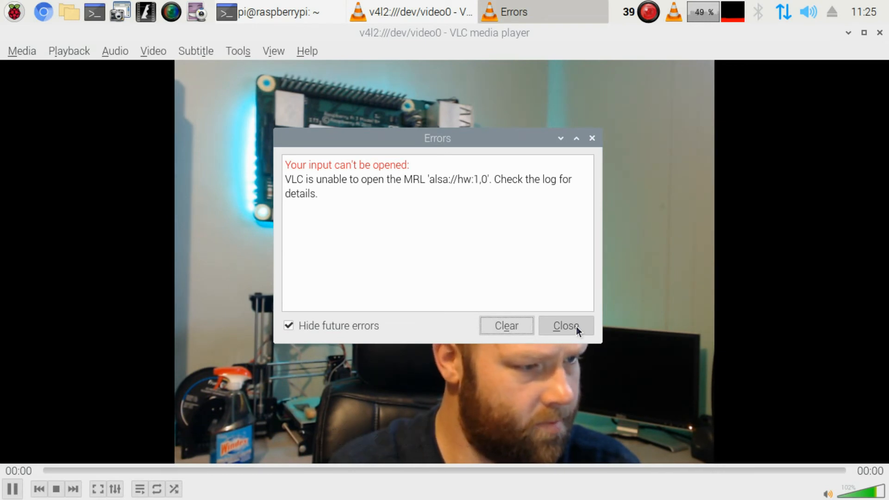
# - Dismiss the hw:1,0 audio input error and watch the v4l2 webcam stream
pyautogui.click(566, 326)
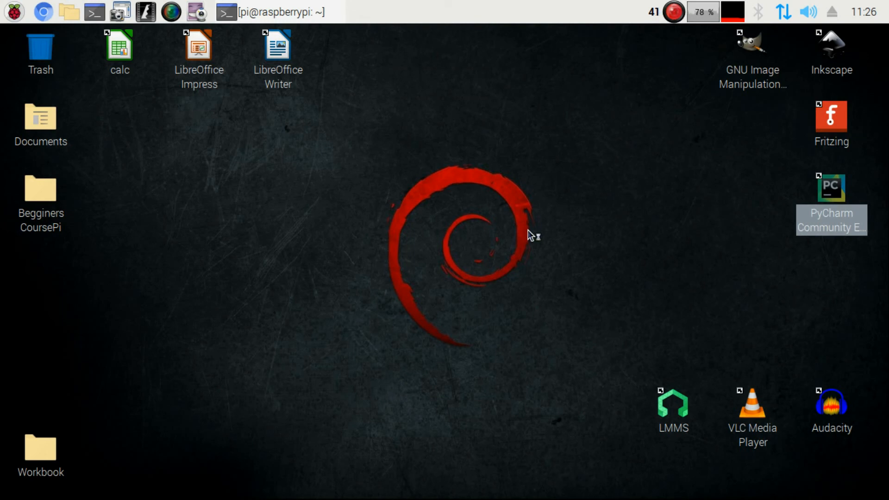
# - Launch PyCharm Community Edition from its desktop icon
pyautogui.doubleClick(832, 188)
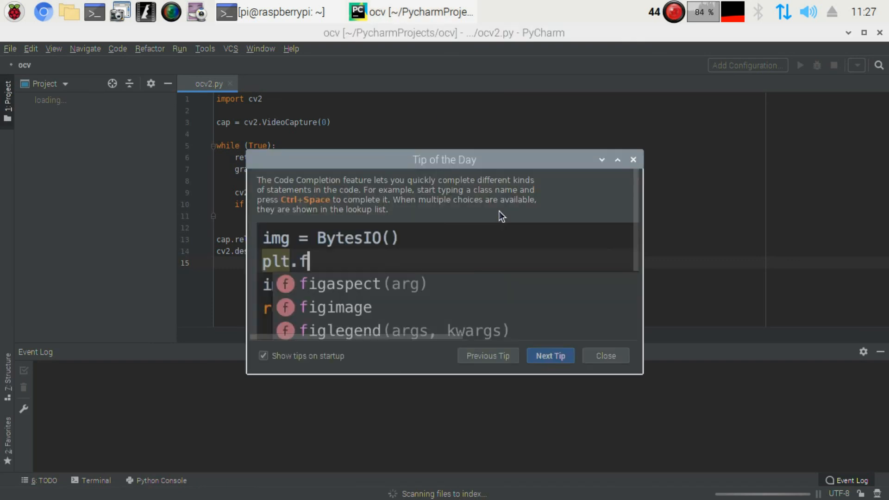
# - Dismiss the Tip of the Day, run ocv2.py and move the grayscale frame window right
pyautogui.click(606, 355)
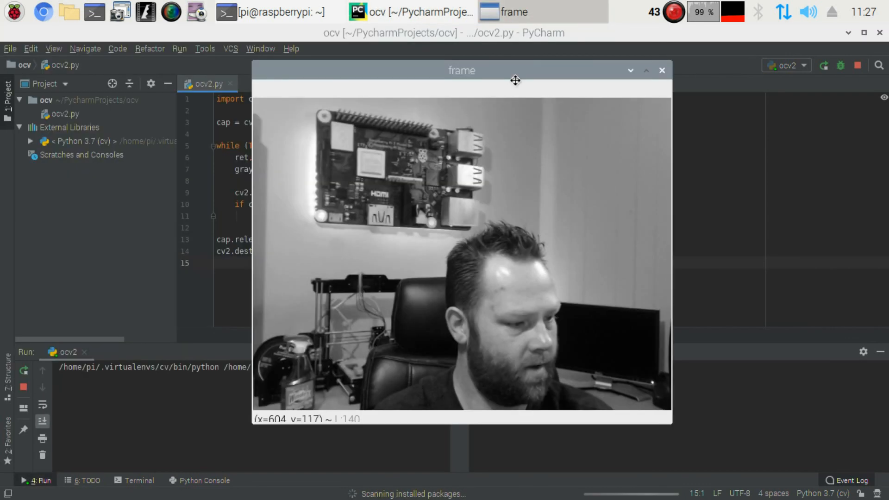
pyautogui.moveTo(515, 80); pyautogui.dragTo(640, 78)
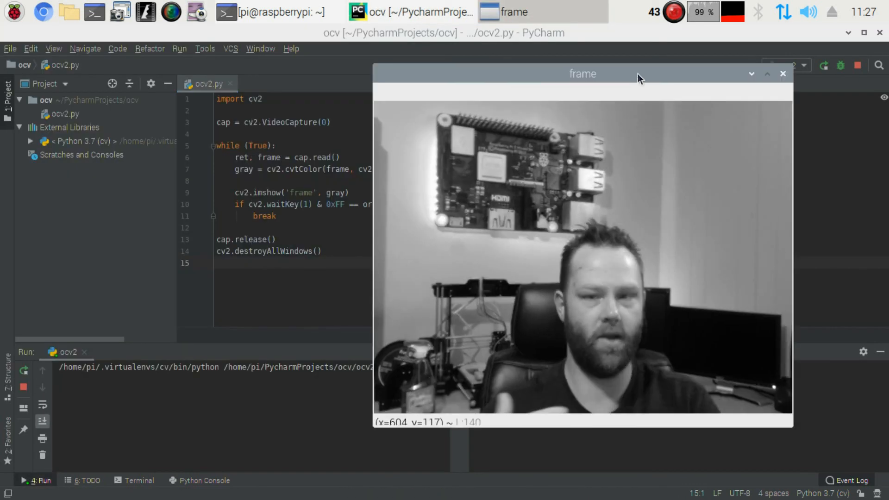